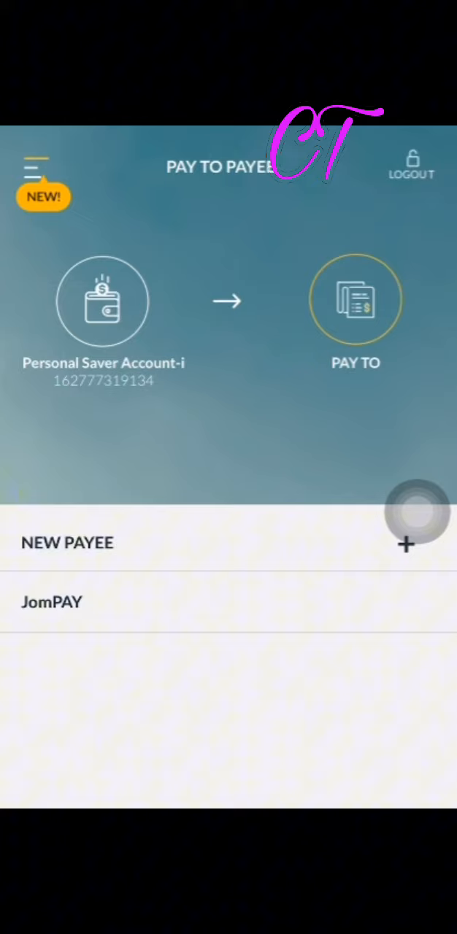
# Choose JomPAY on the Pay to Payee screen to start a biller payment.
pyautogui.click(53, 601)
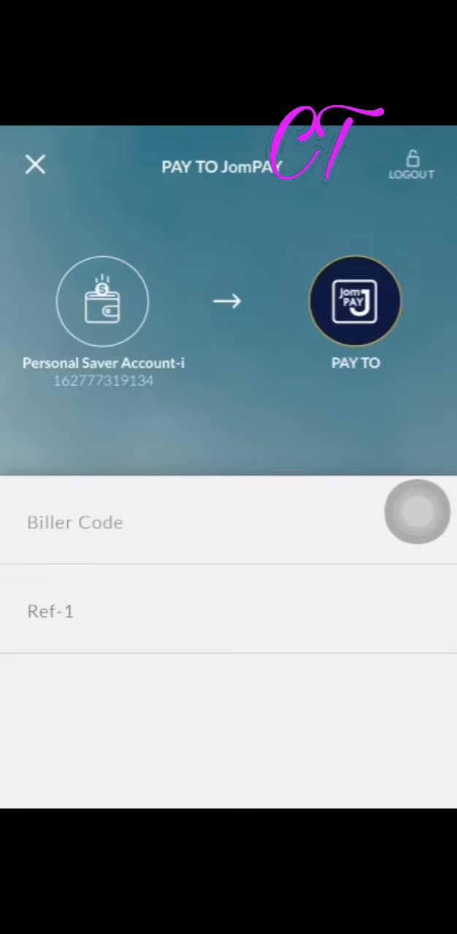
# Enter 11445 as the JomPAY Biller Code for INSTAPAY.
pyautogui.click(75, 522)
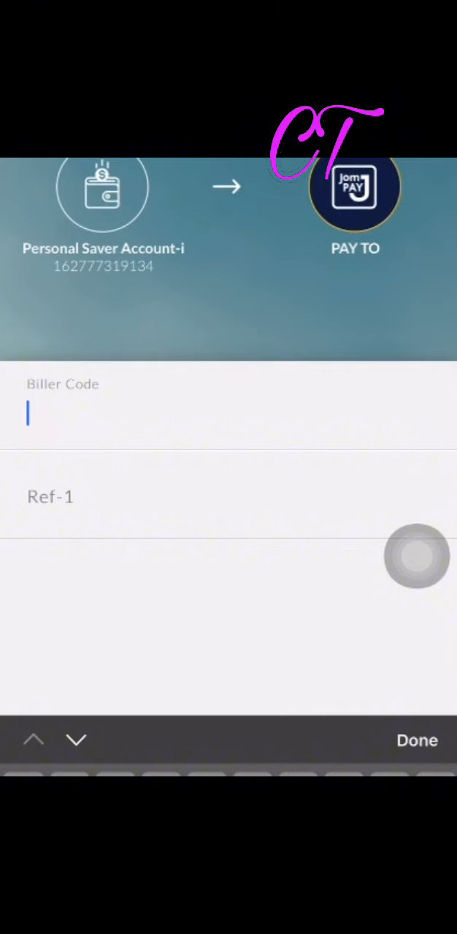
pyautogui.write('1')
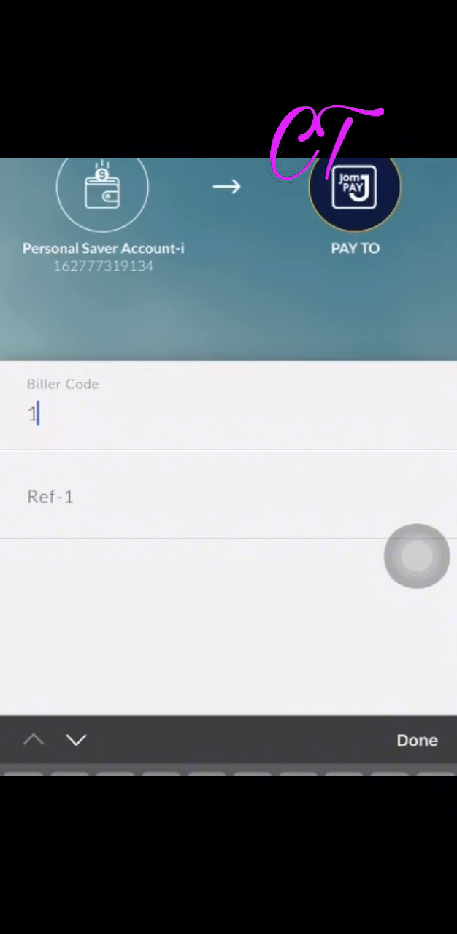
pyautogui.write('14')
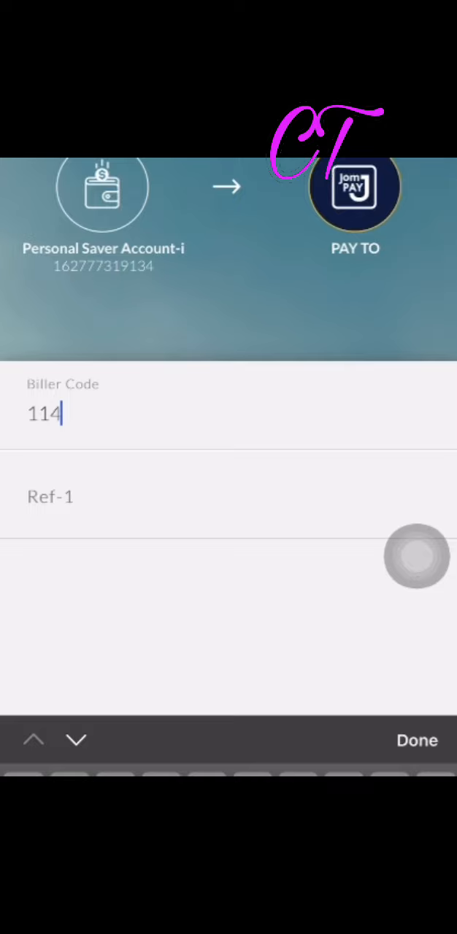
pyautogui.write('45')
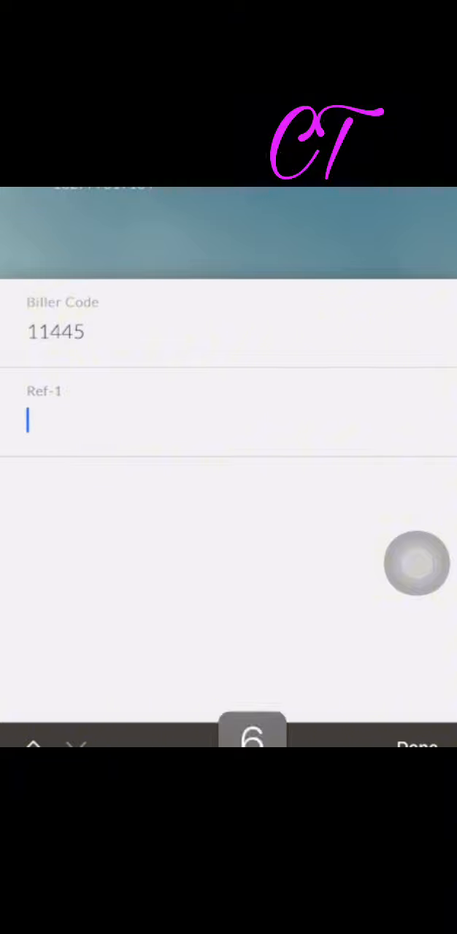
pyautogui.write('601627')
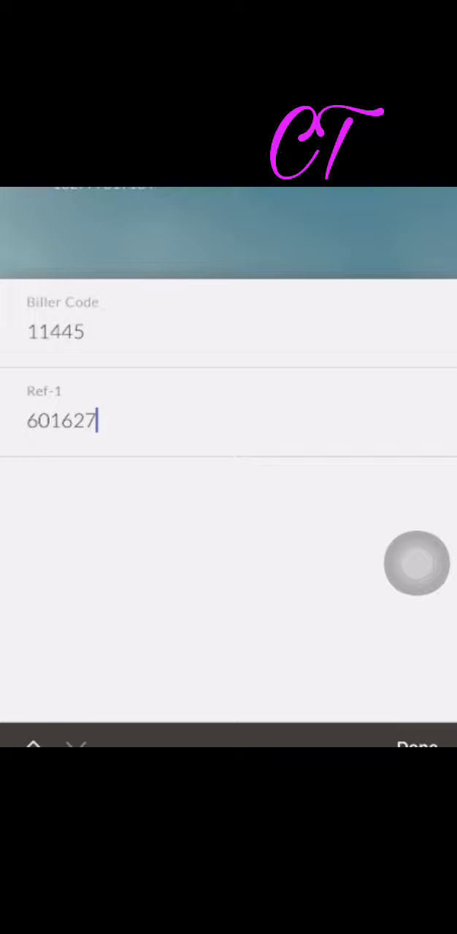
pyautogui.write('0')
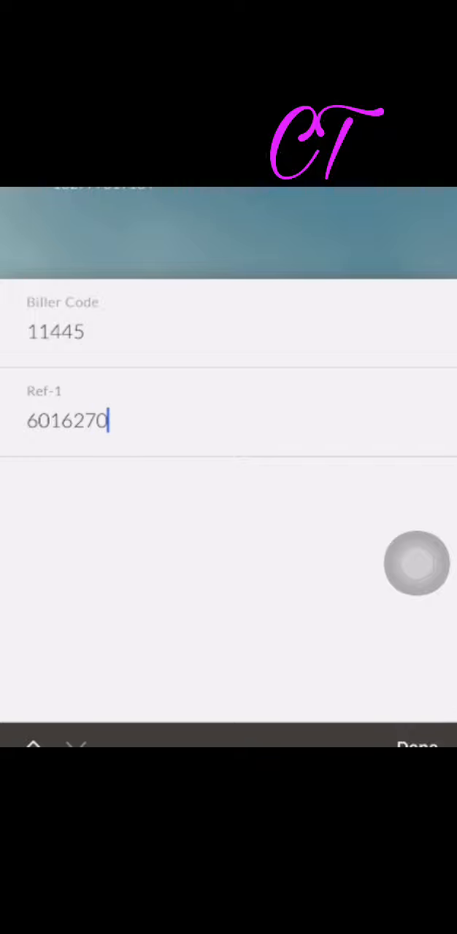
pyautogui.write('0')
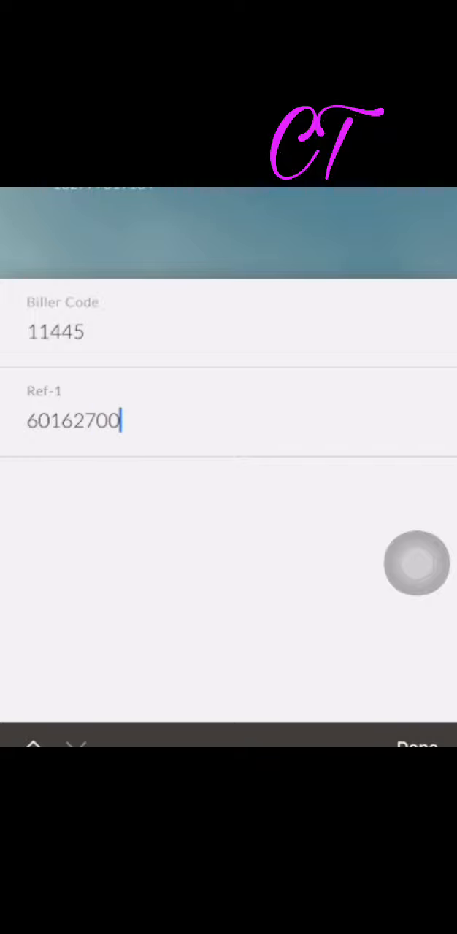
pyautogui.write('51')
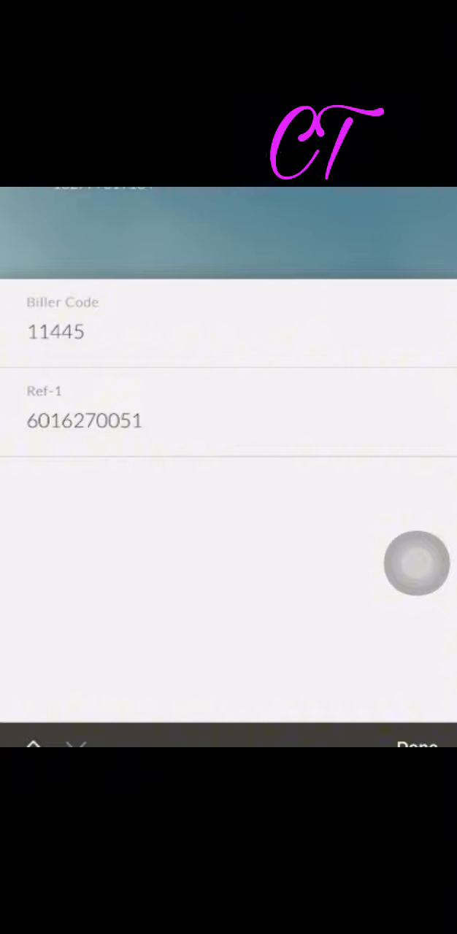
pyautogui.press('BackSpace')
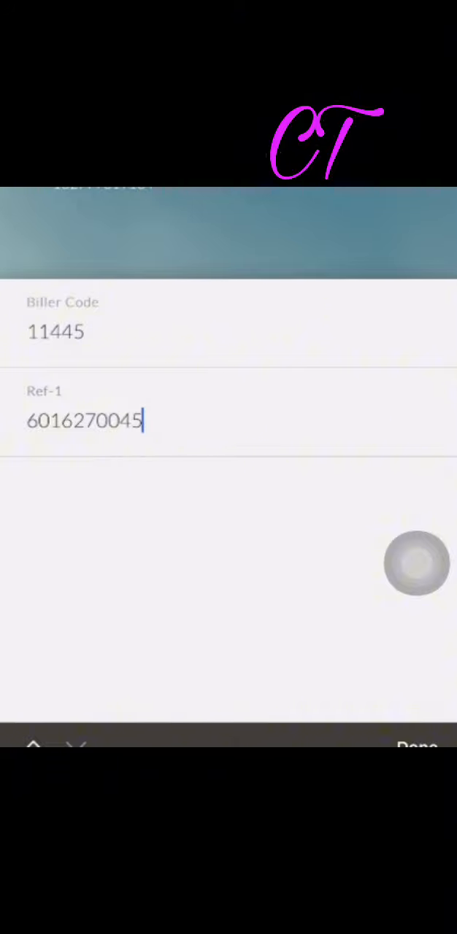
pyautogui.write('1')
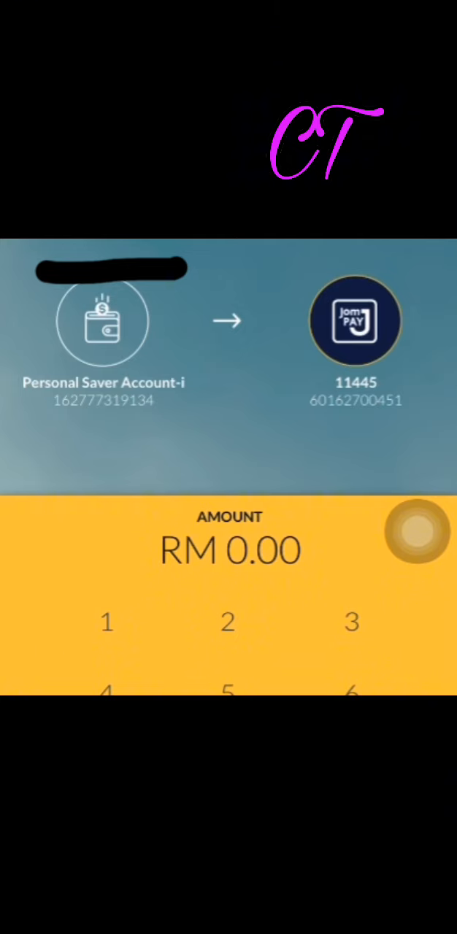
# Set the amount to RM 1.00 with Ref-2 chintang and confirm the one-off payment.
pyautogui.click(105, 622)
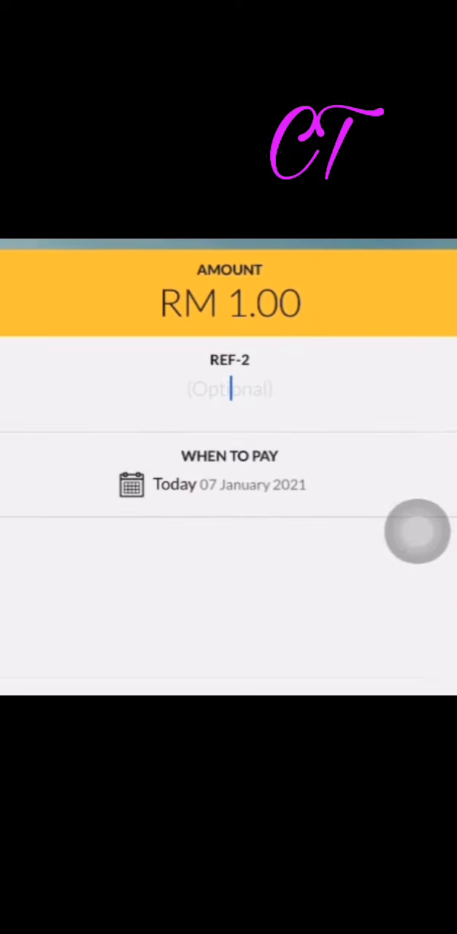
pyautogui.write('d')
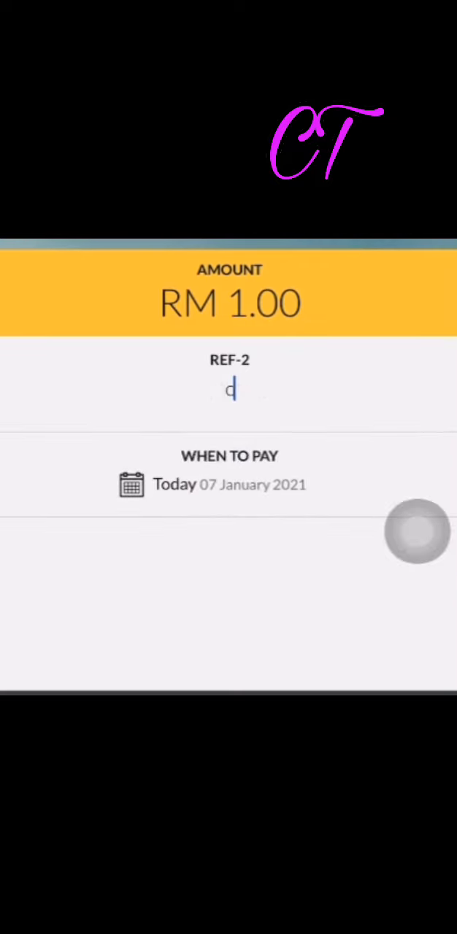
pyautogui.write('chinta')
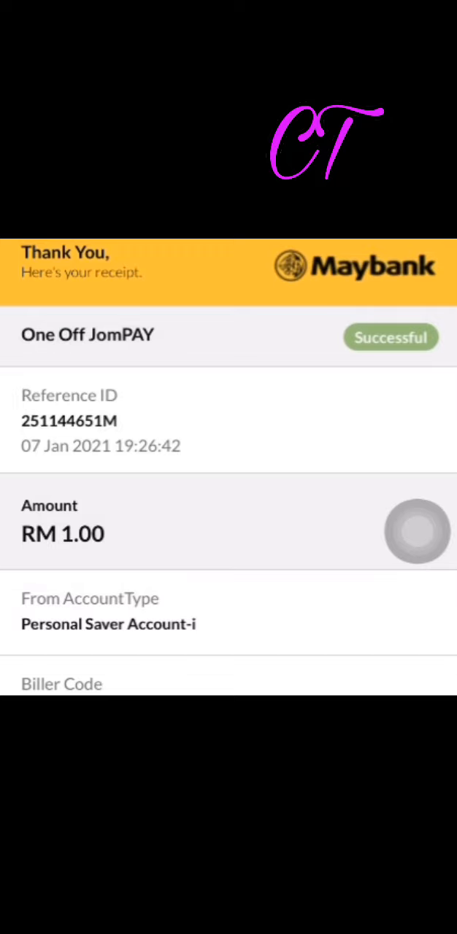
# Scroll through the successful JomPAY receipt for RM 1.00 to biller 11445.
pyautogui.scroll(-3)
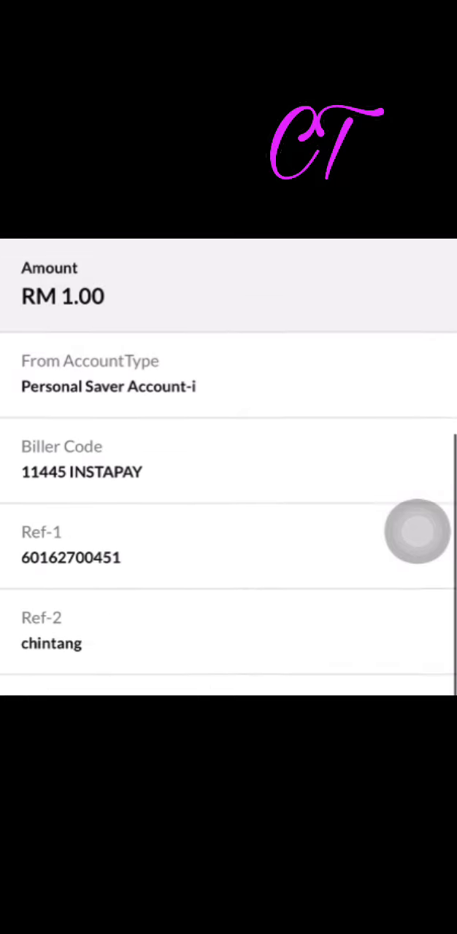
pyautogui.scroll(-3)
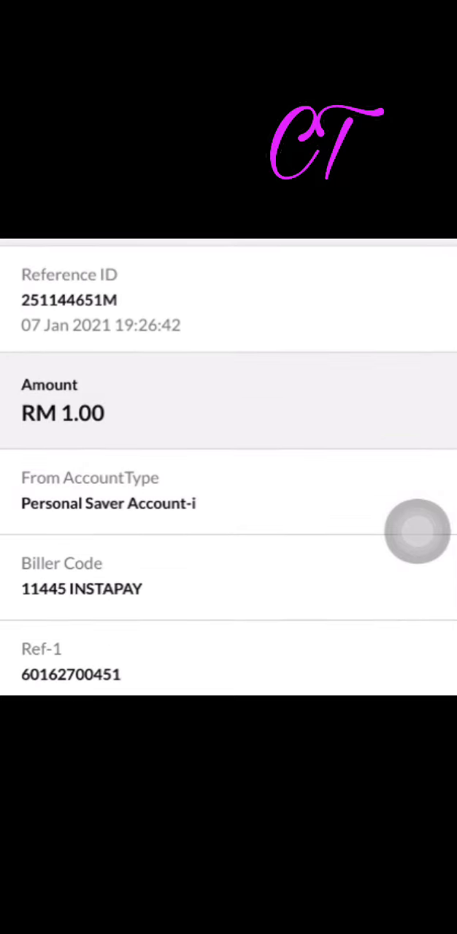